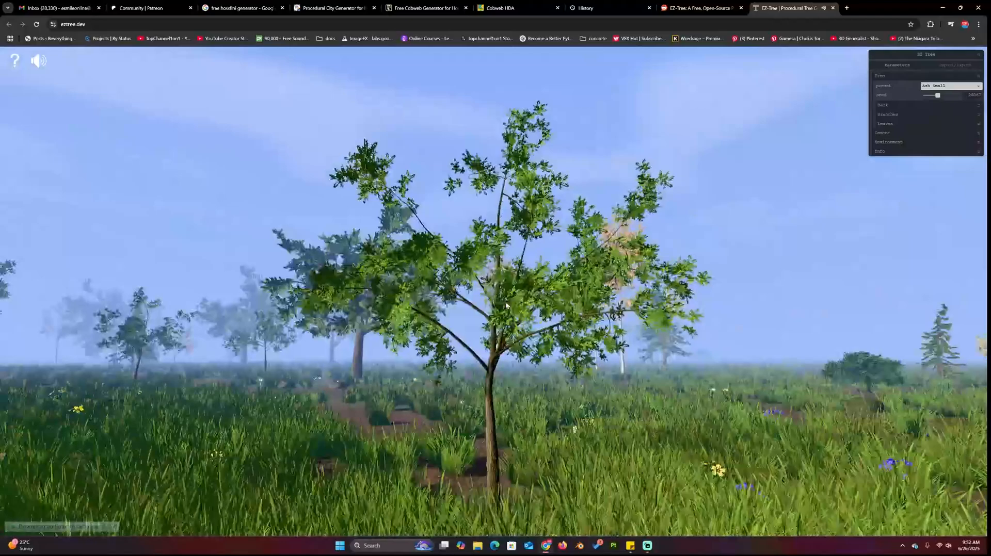
- Switch to the Pine Large preset and drag the seed slider to regenerate a variation
left_click(948, 85)
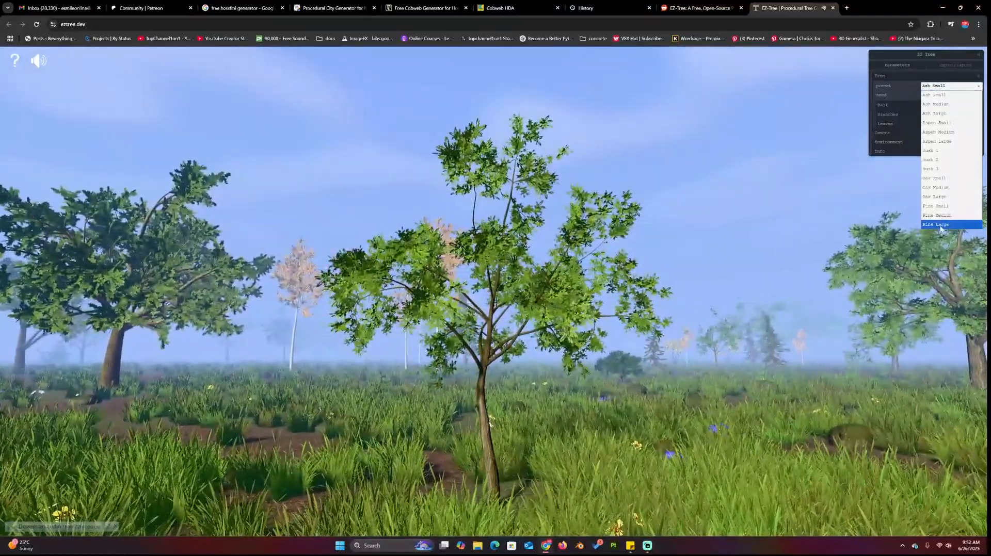
left_click(936, 224)
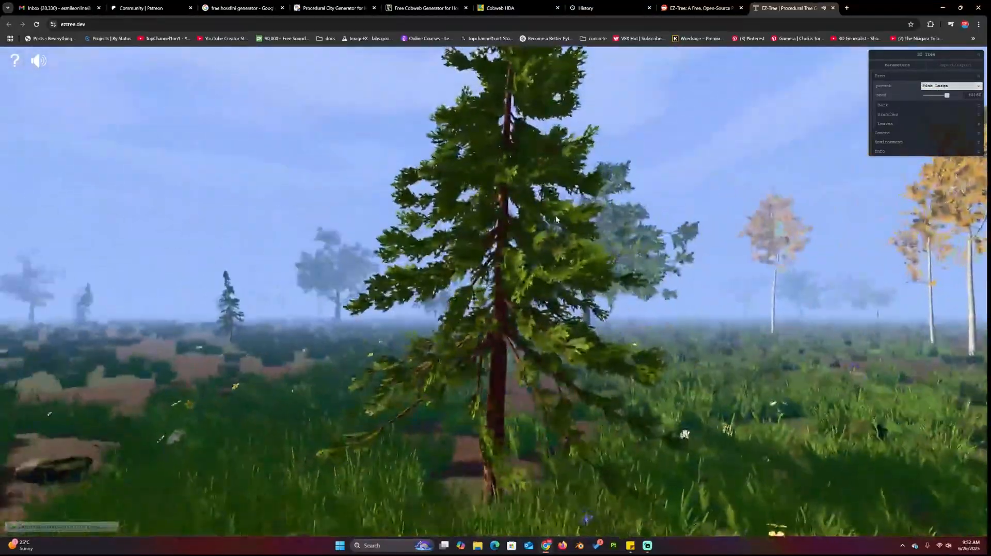
left_click_drag(946, 95, 932, 95)
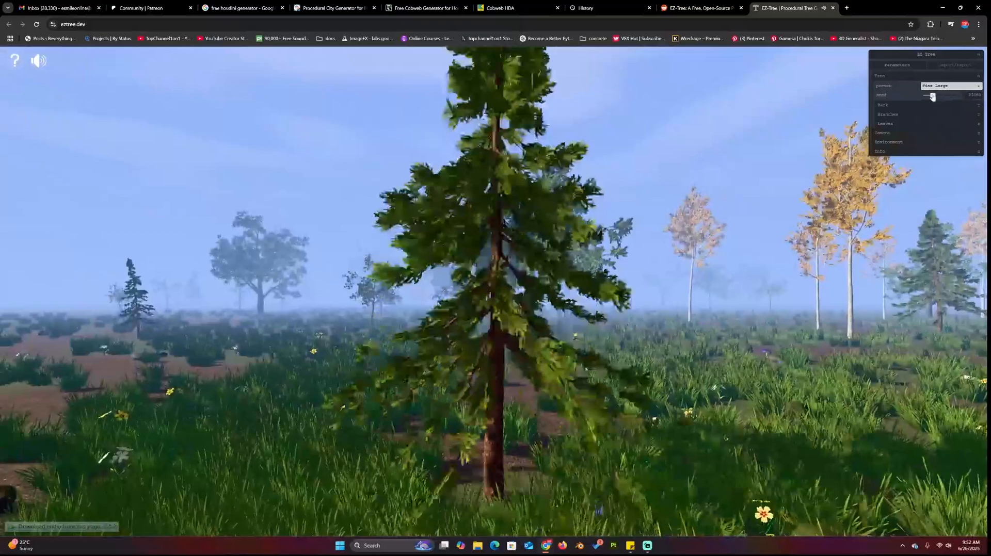
left_click_drag(932, 95, 935, 95)
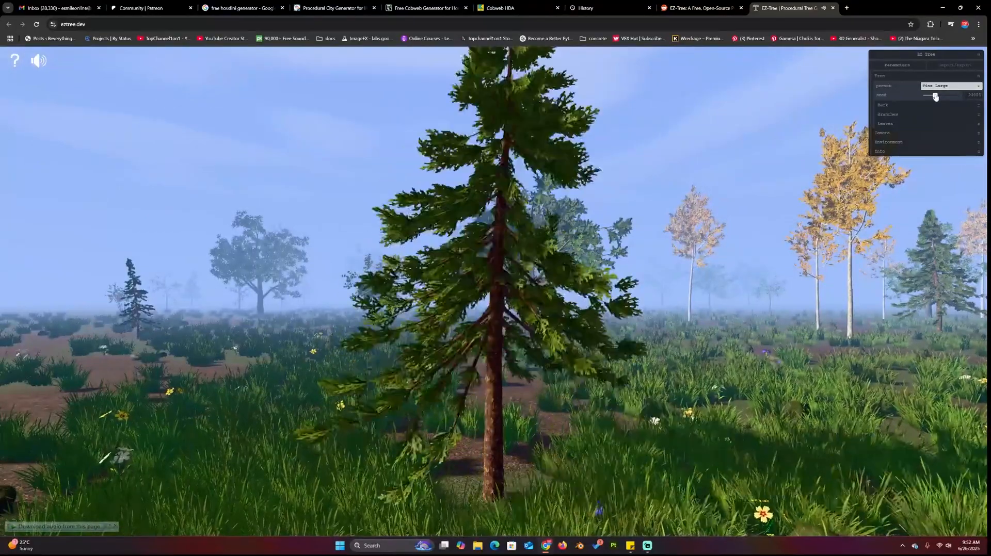
left_click_drag(934, 96, 940, 95)
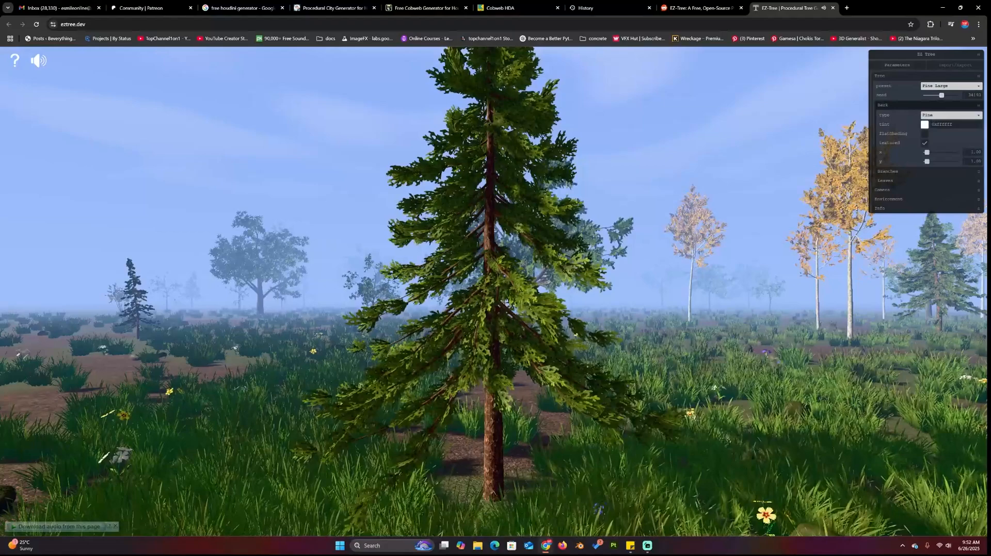
- Adjust the bark texture scale and tint, then set the bark type to Birch
left_click_drag(926, 152, 958, 152)
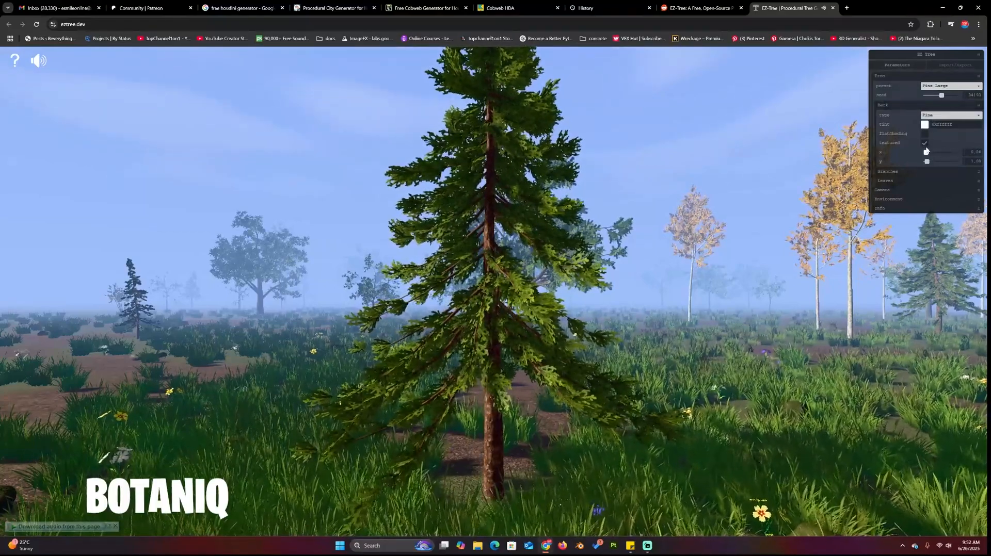
left_click(926, 152)
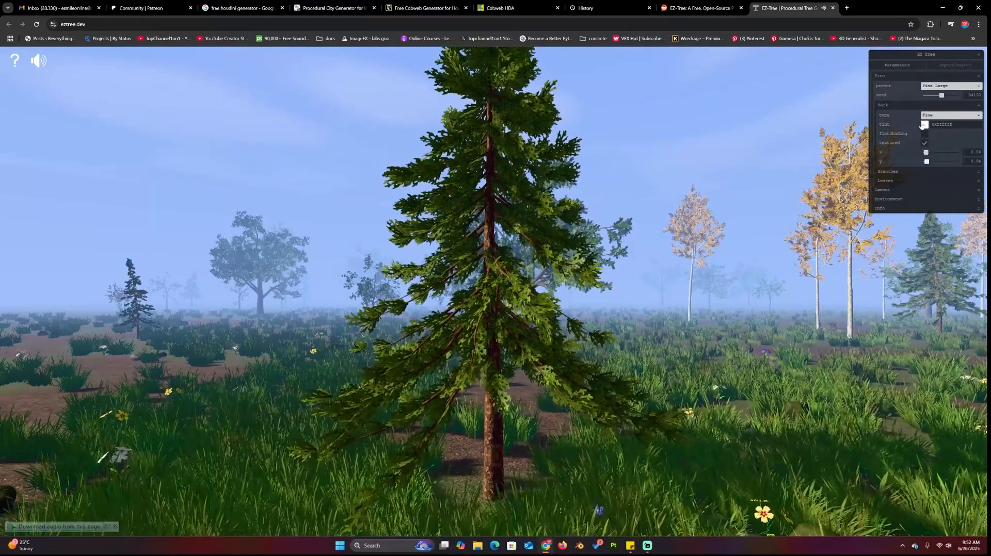
left_click(924, 125)
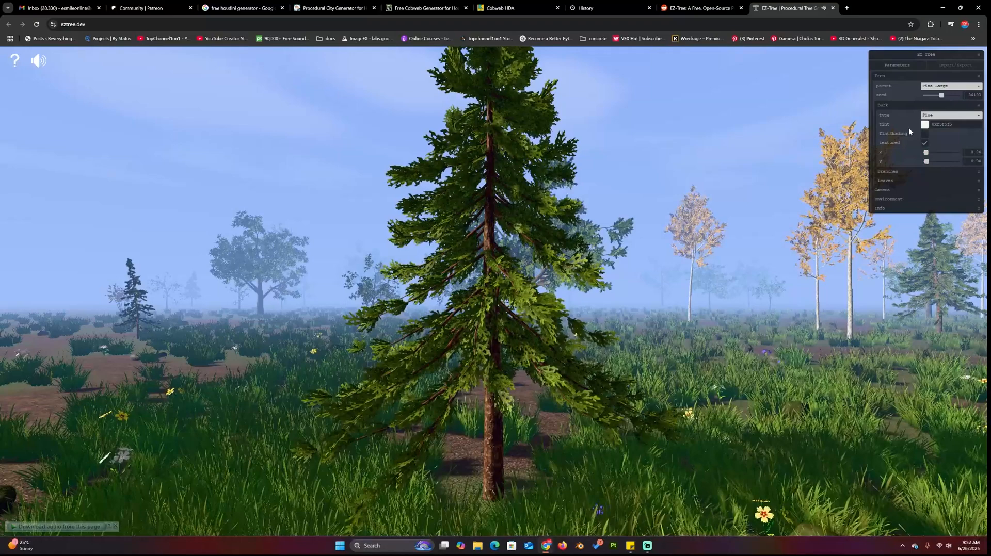
left_click(951, 115)
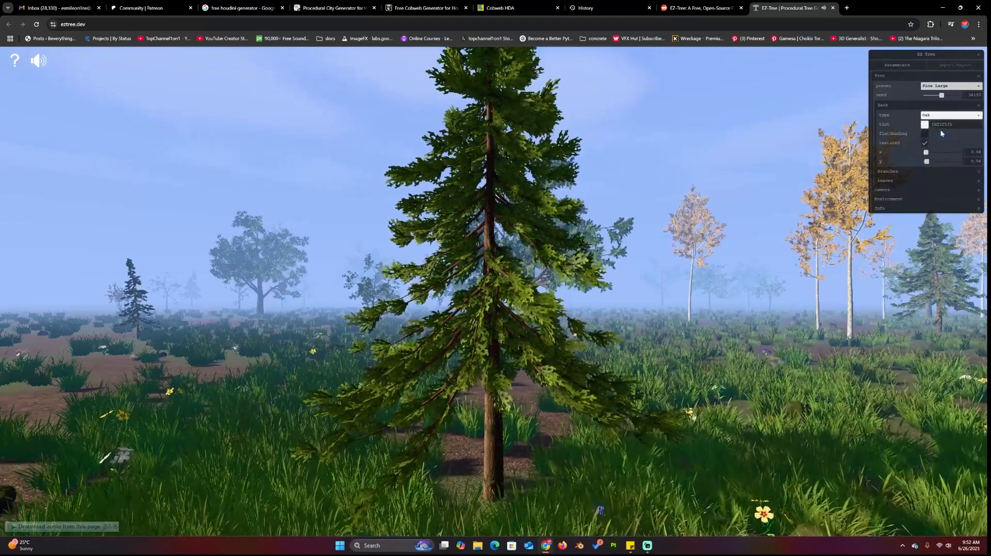
left_click(950, 115)
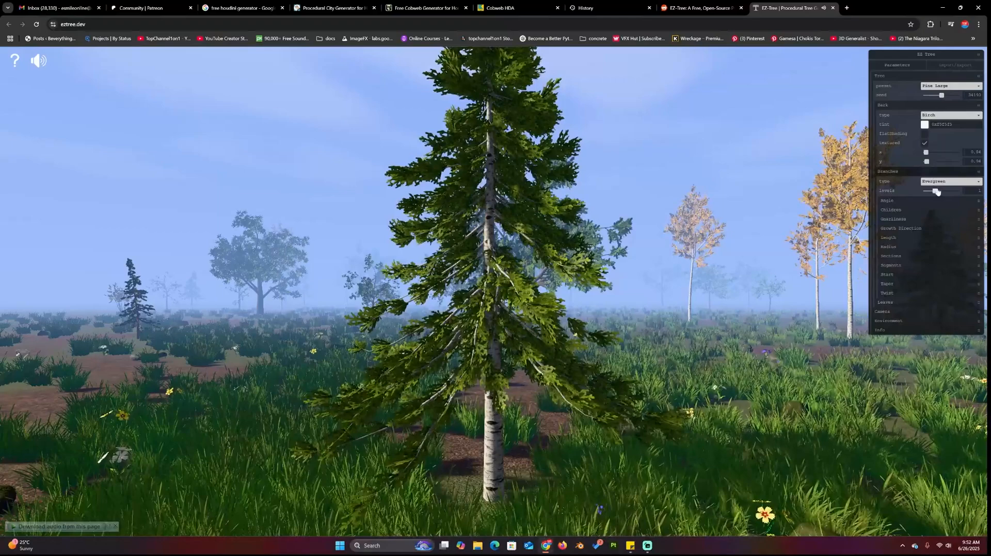
- Try fewer then more branch levels, and Deciduous branching before returning to Evergreen
left_click_drag(937, 191, 922, 191)
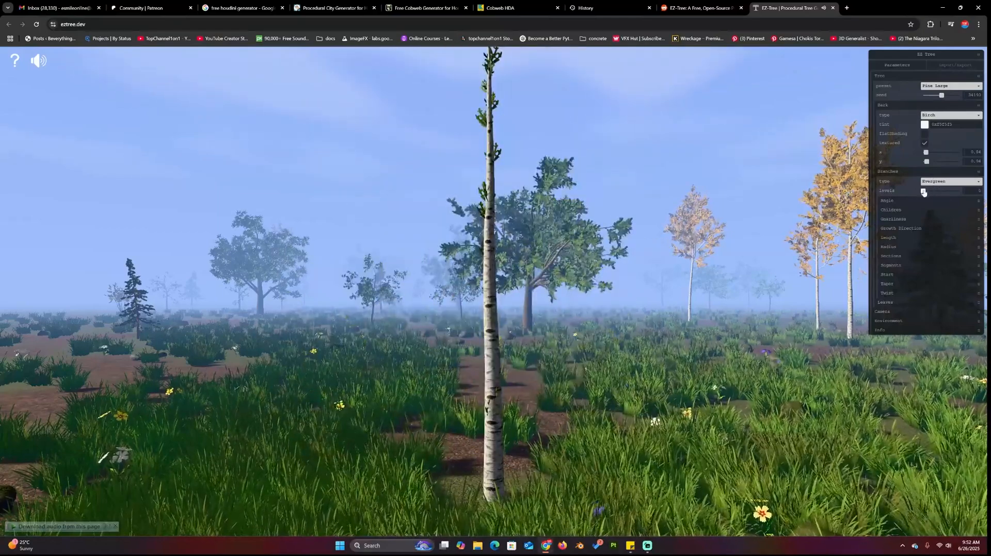
left_click_drag(923, 191, 945, 191)
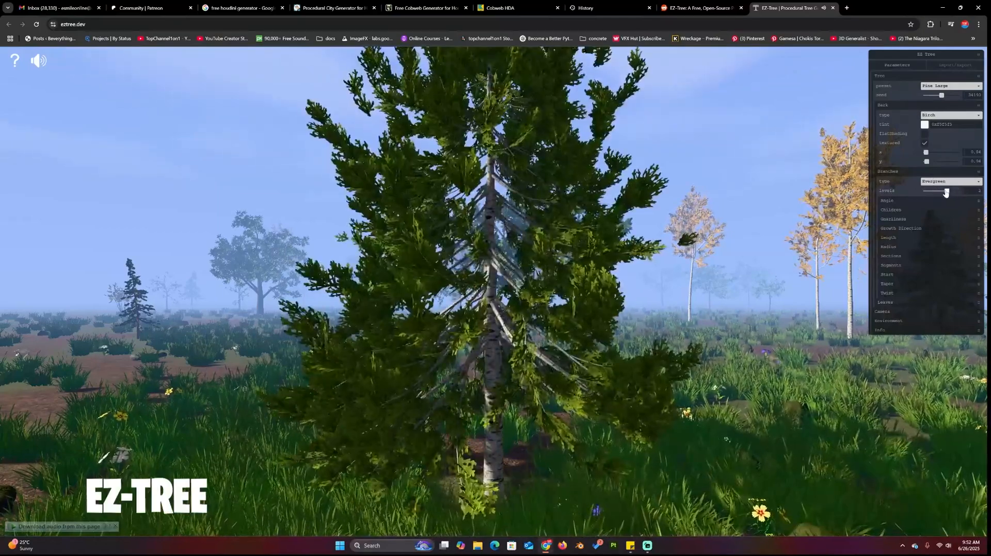
left_click(949, 182)
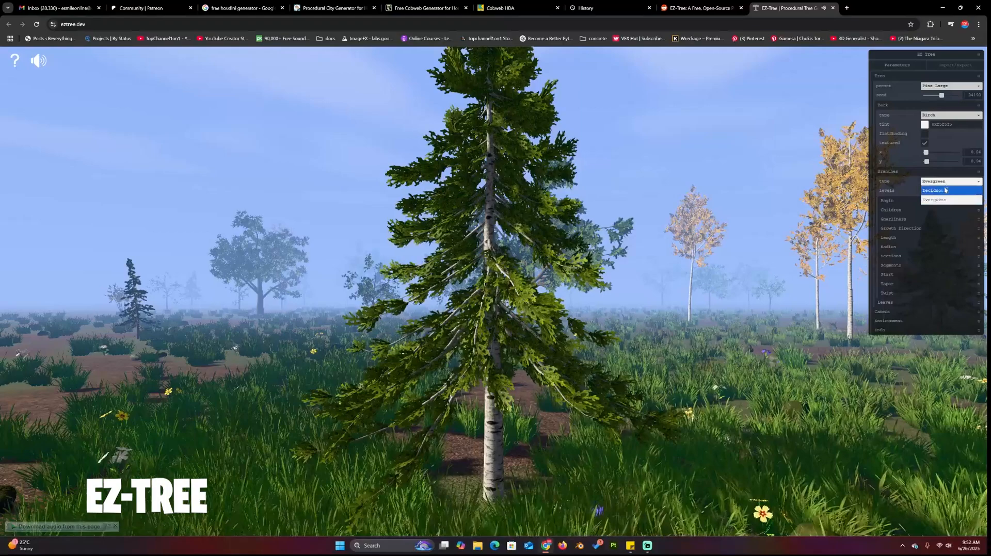
left_click(934, 190)
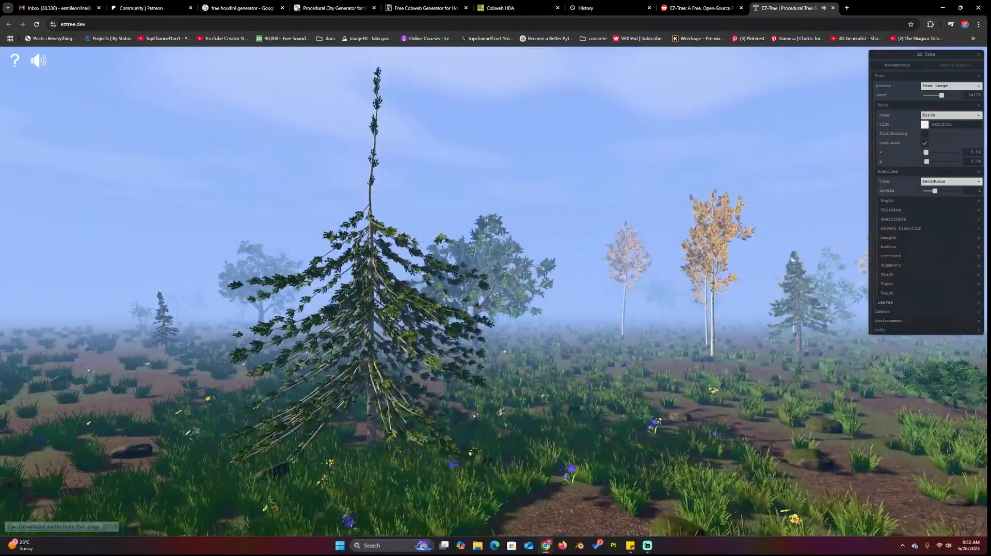
left_click(948, 182)
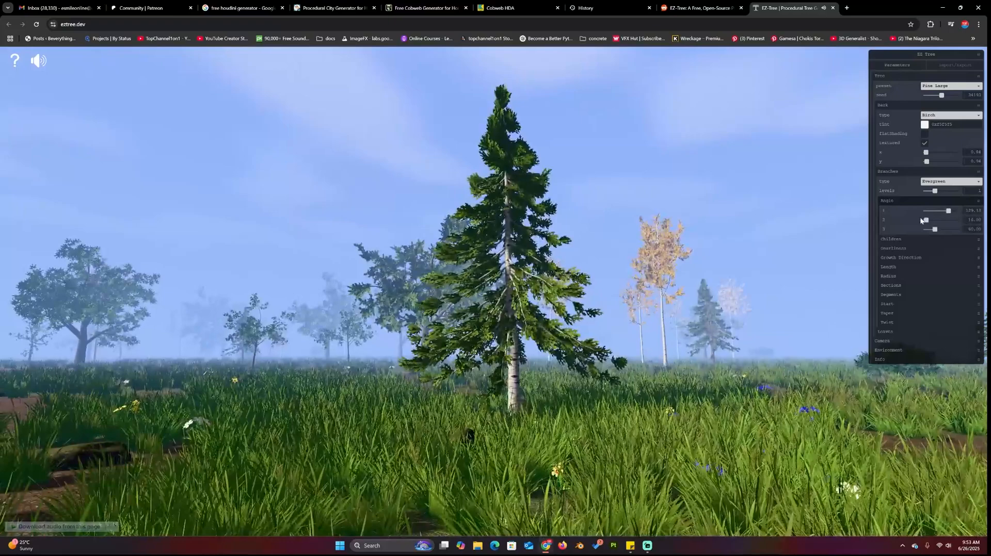
- Retune the first, second and third branch angles and the child branch counts
left_click_drag(948, 210, 941, 210)
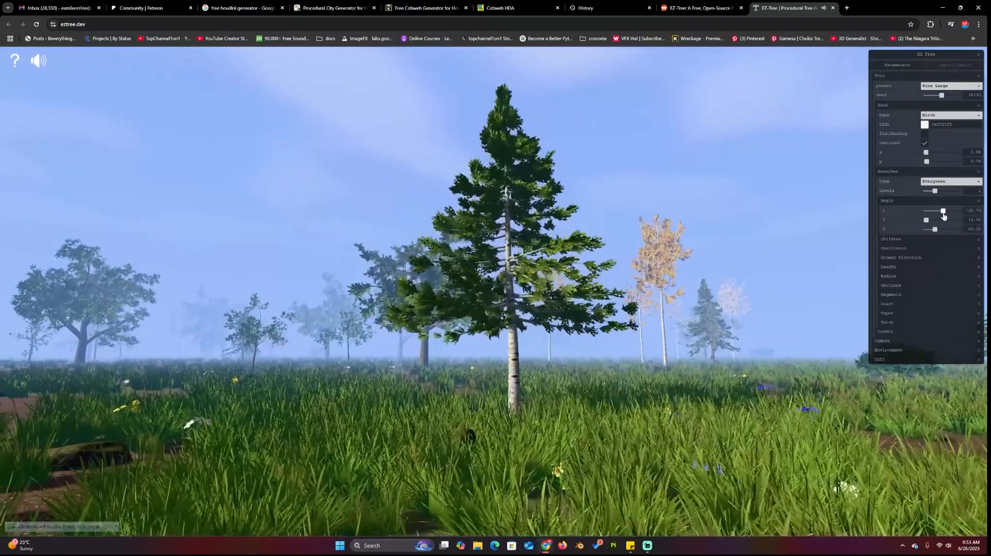
left_click_drag(923, 220, 943, 219)
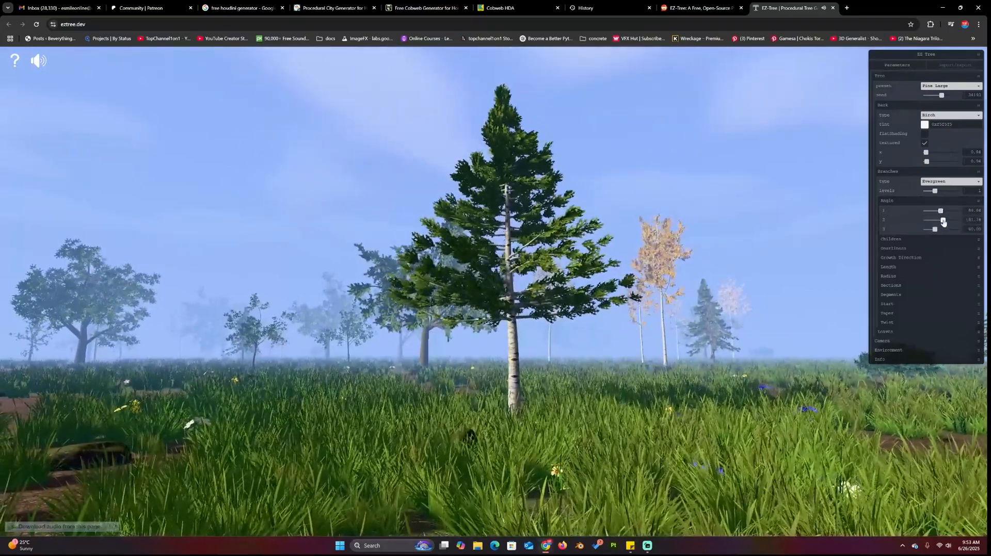
left_click_drag(941, 219, 922, 220)
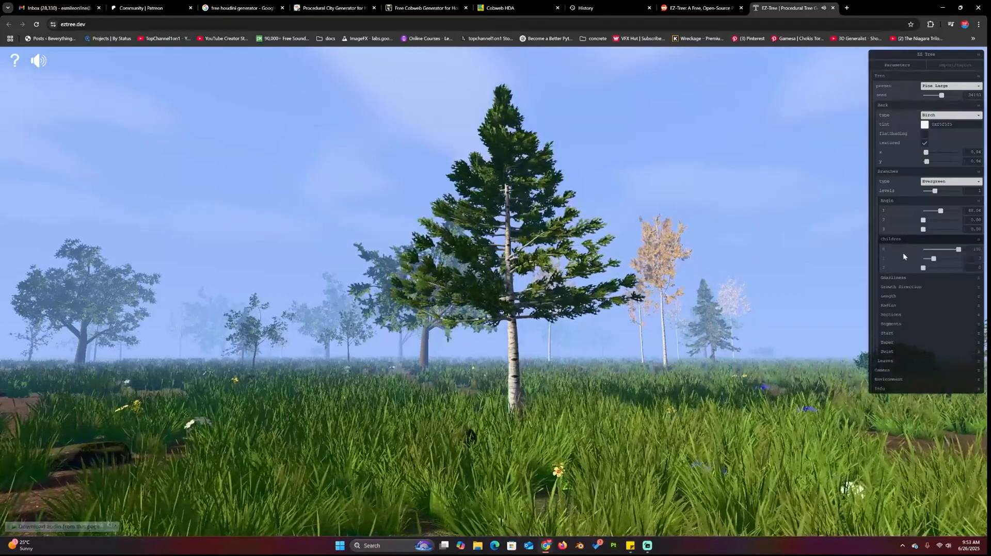
left_click_drag(958, 249, 929, 250)
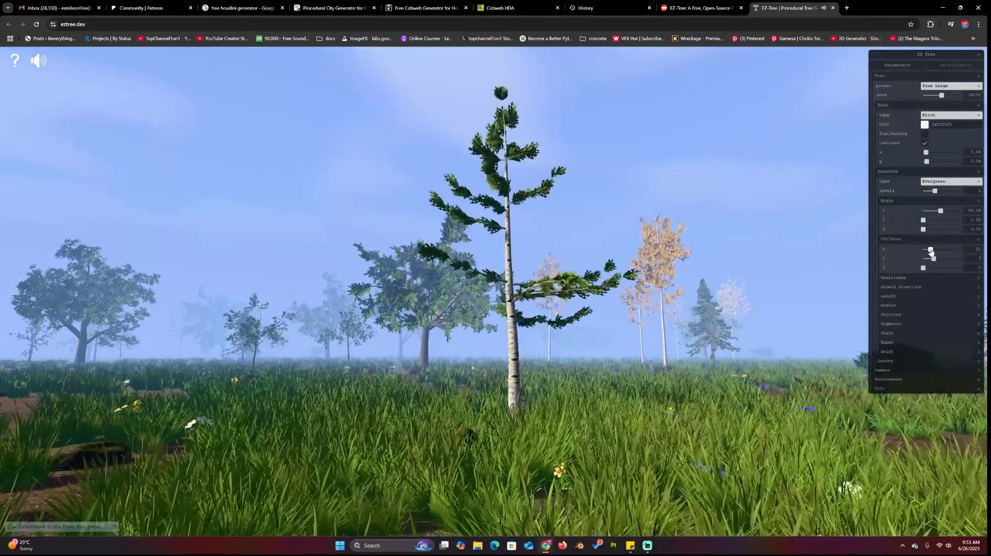
left_click_drag(930, 250, 958, 250)
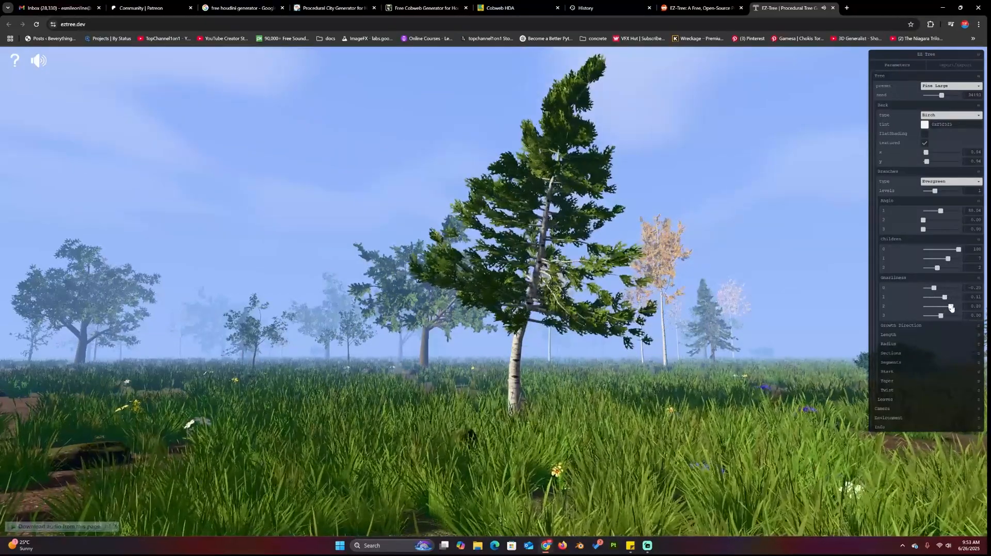
- Expand Growth Direction and tune its strength to pull the pine upright
left_click(900, 326)
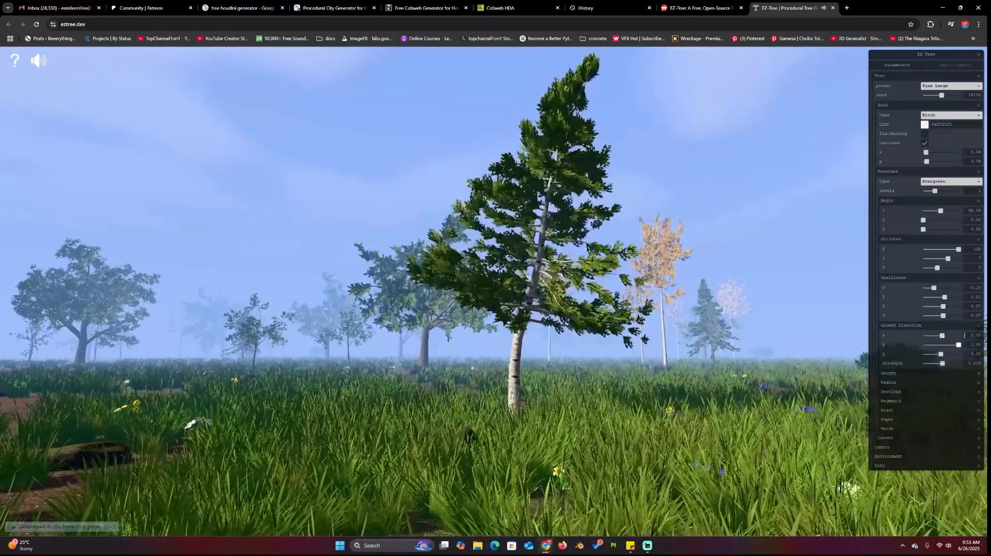
left_click_drag(932, 363, 956, 363)
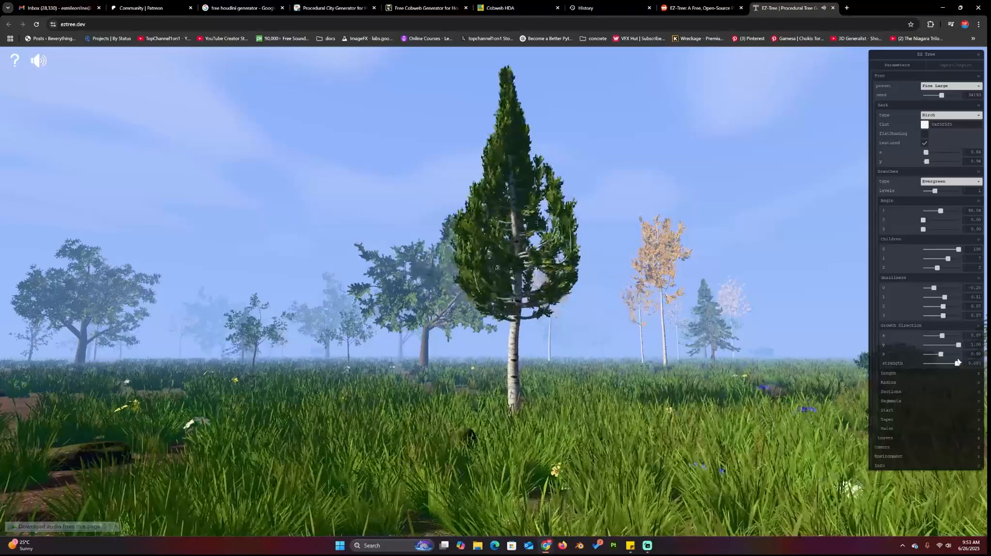
left_click_drag(956, 362, 921, 363)
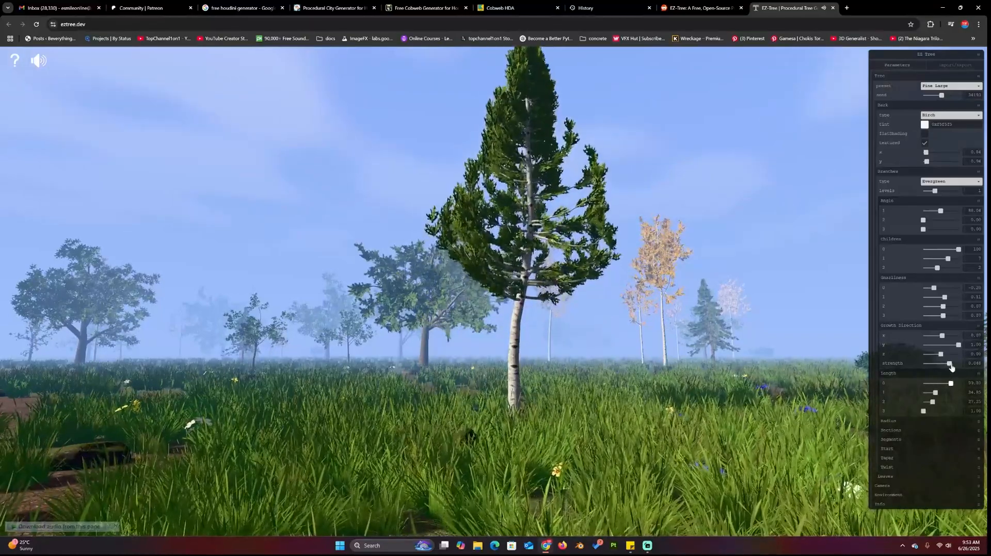
- Adjust the branch length slider, then click the preset dropdown
left_click_drag(931, 393, 924, 393)
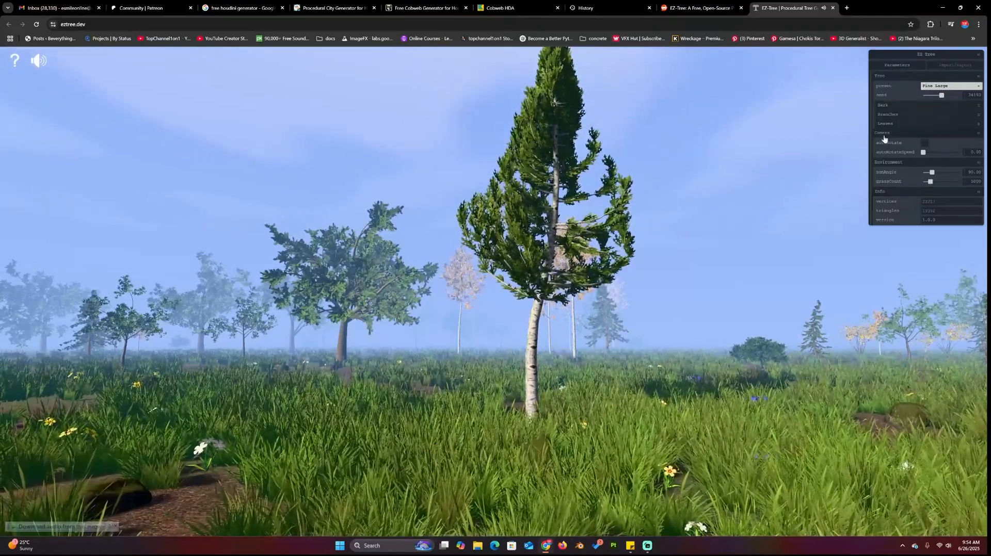
left_click(948, 85)
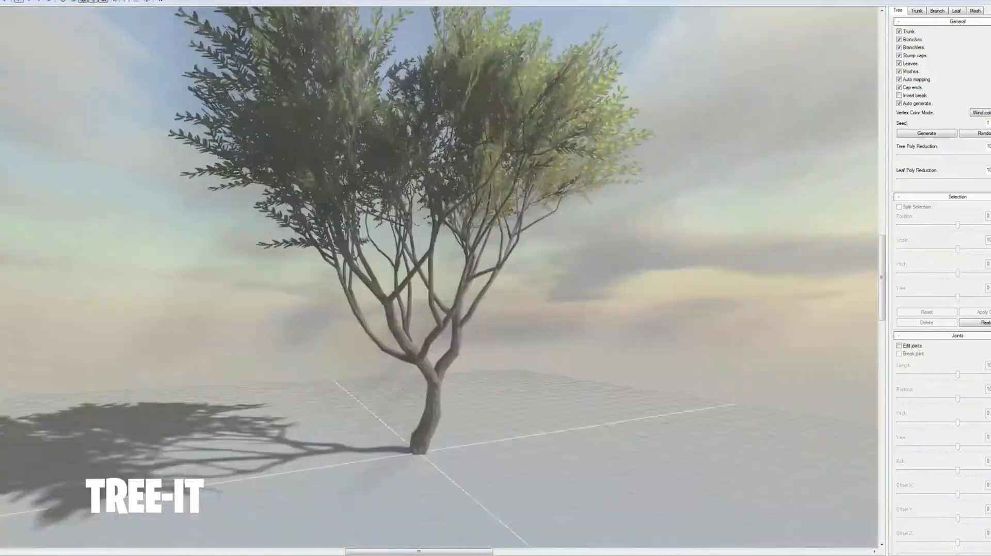
- Load two sample trees in Tree It, then open a beech folder tree file
left_click(925, 133)
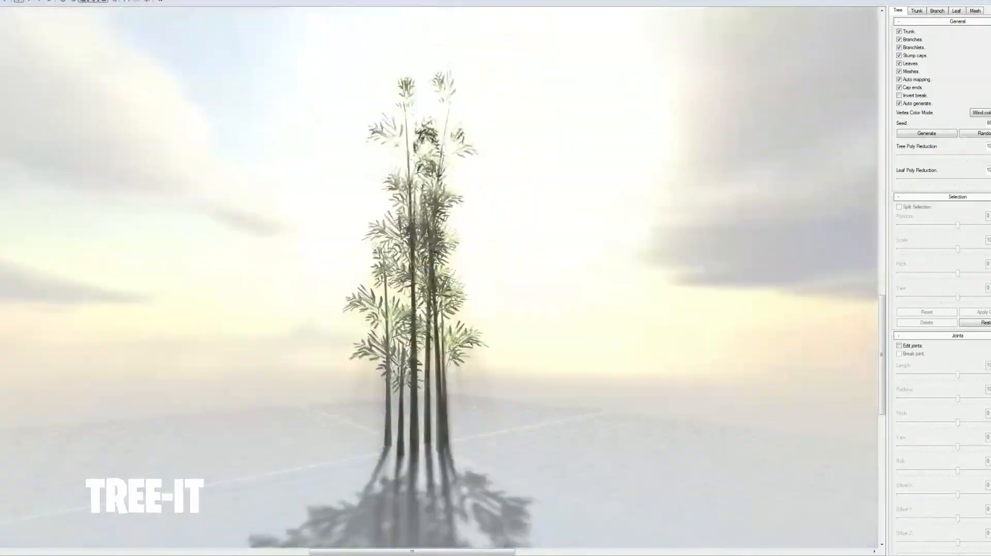
left_click(925, 133)
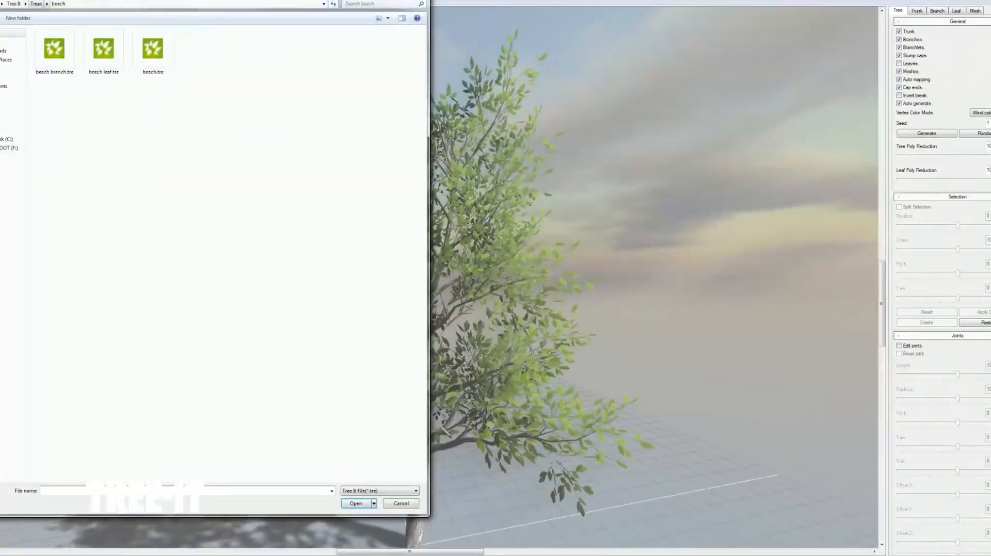
left_click(355, 503)
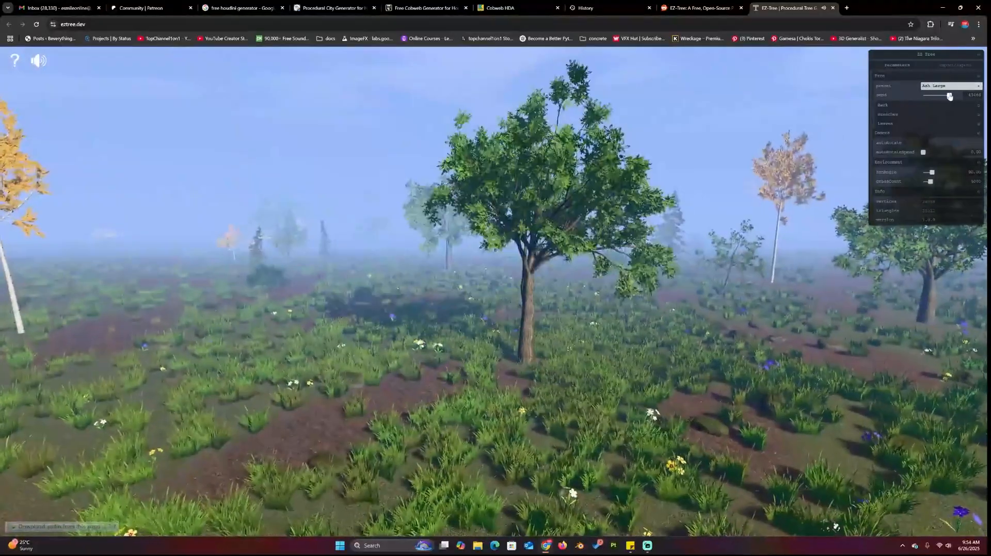
- Vary the ash tree's seed, switch to Aspen Small, and show its Leaves settings
left_click_drag(948, 95, 940, 95)
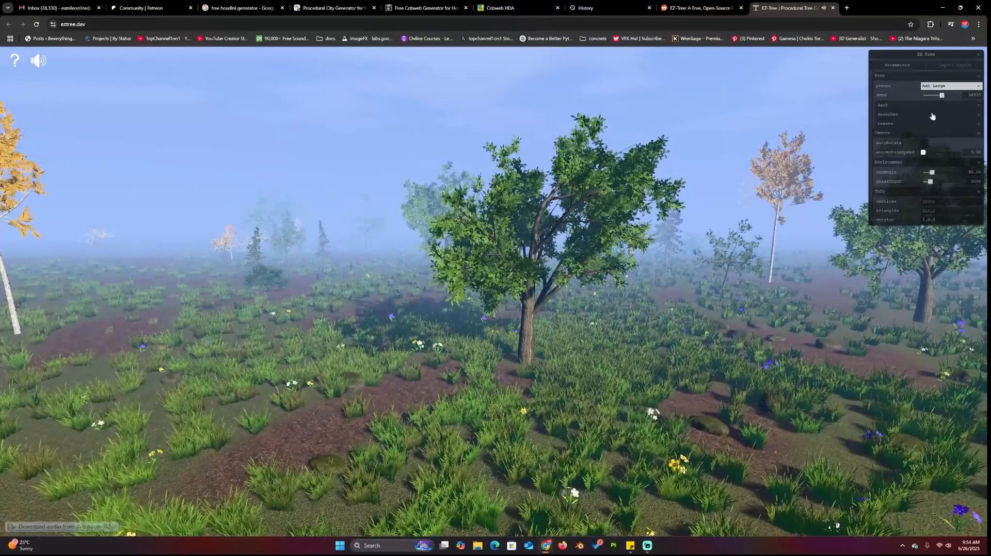
left_click(948, 85)
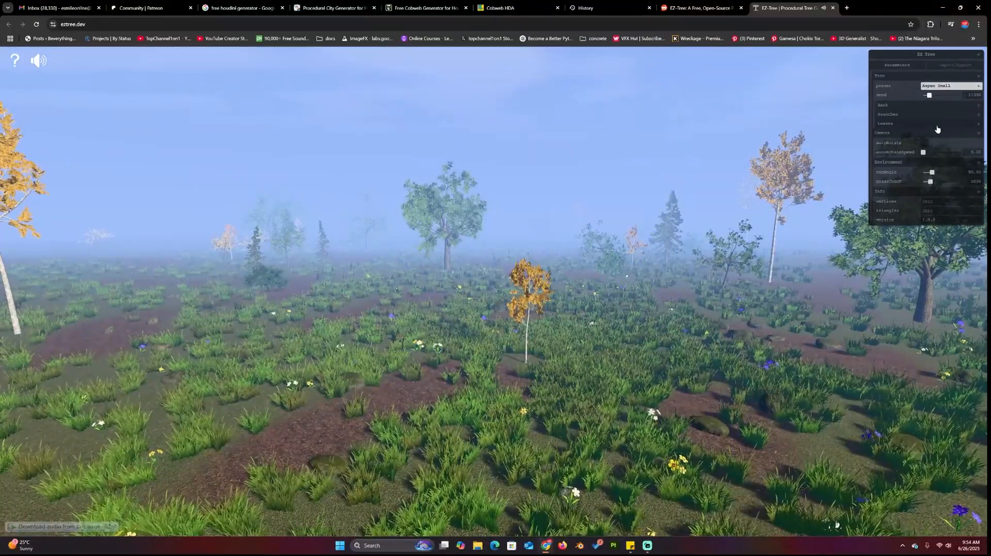
left_click(885, 123)
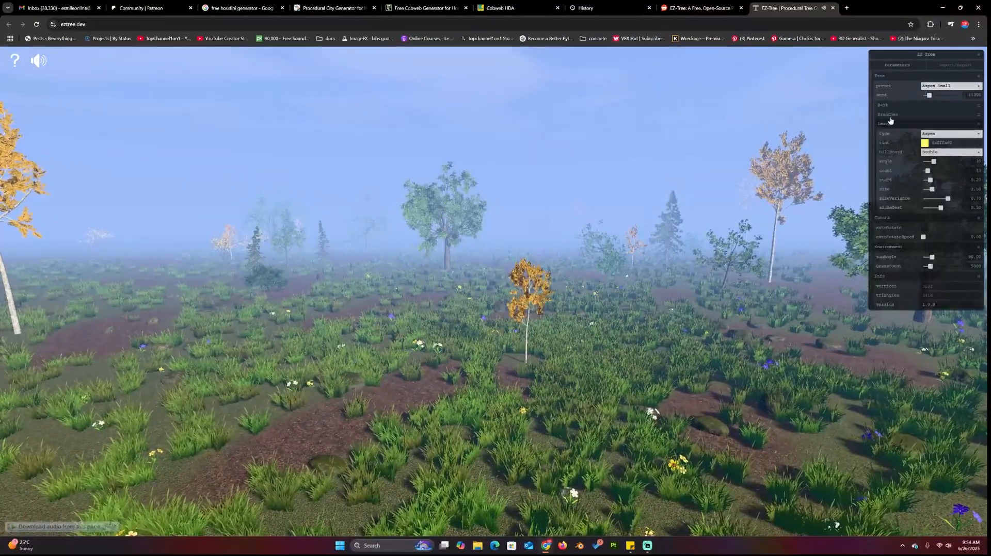